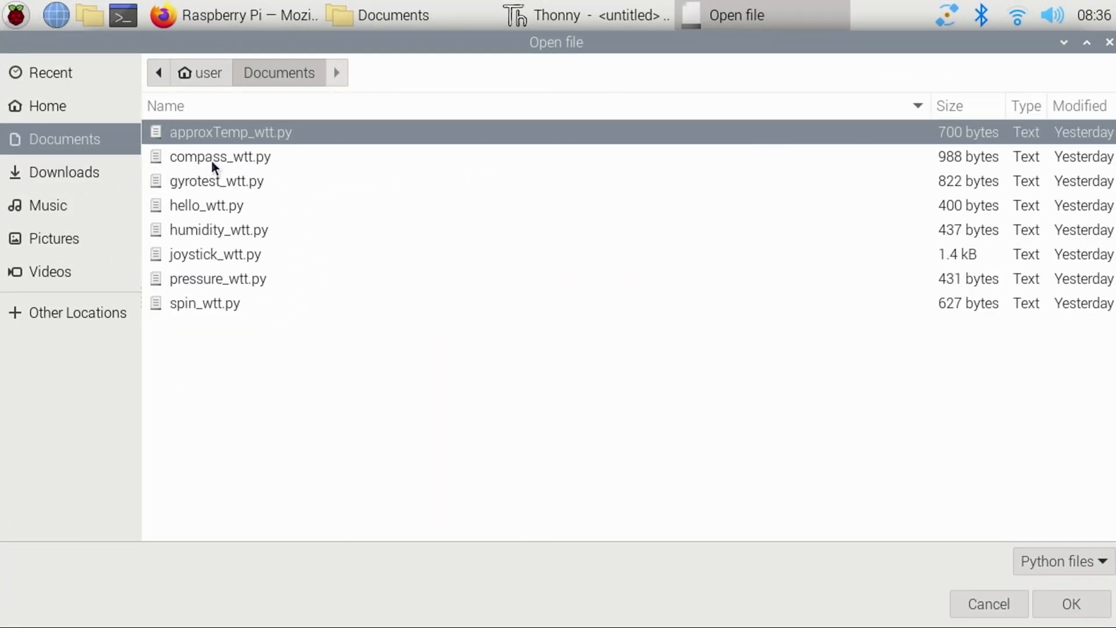
- Load the compass_wtt.py example from Documents into the Thonny editor
{"action": "left_click", "coordinate": [219, 156]}
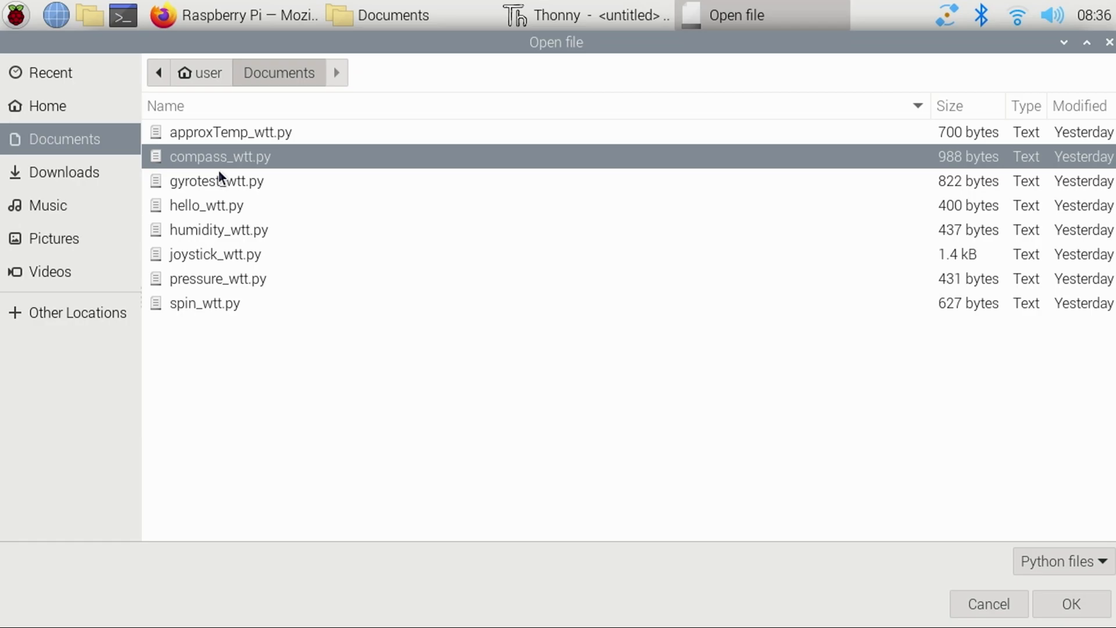
{"action": "left_click", "coordinate": [1068, 603]}
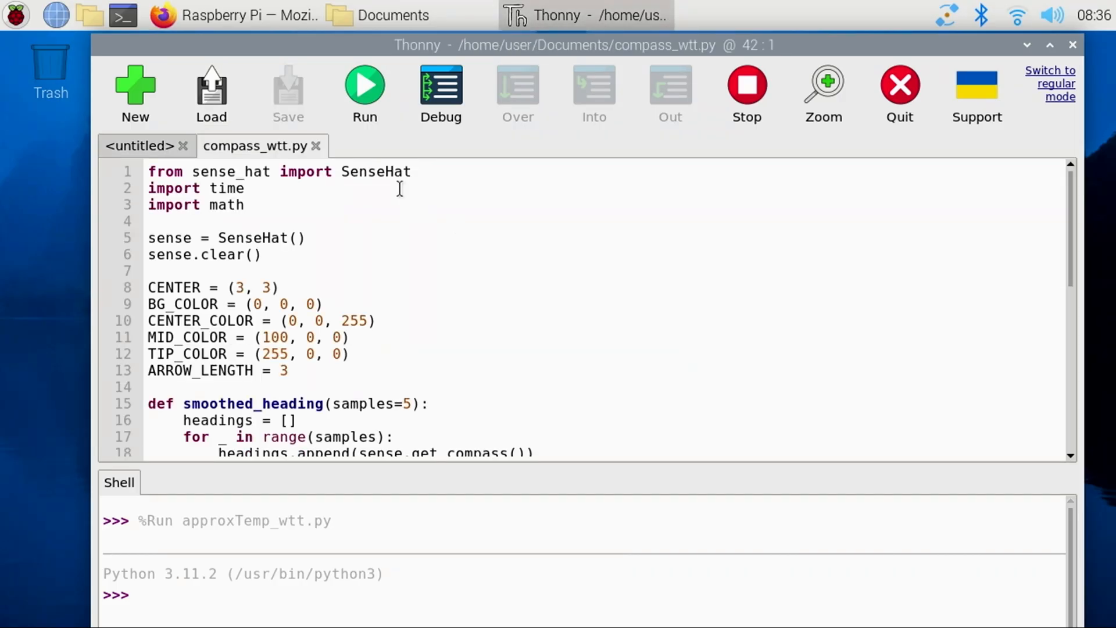
{"action": "mouse_move", "coordinate": [461, 233]}
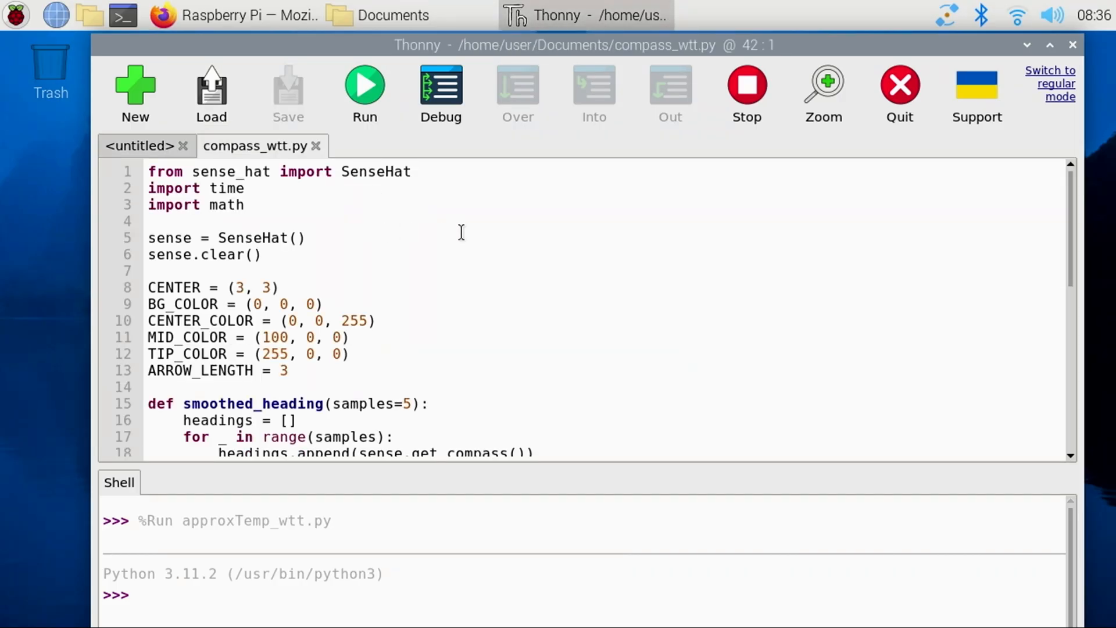
{"action": "scroll", "scroll_direction": "down", "scroll_amount": 3}
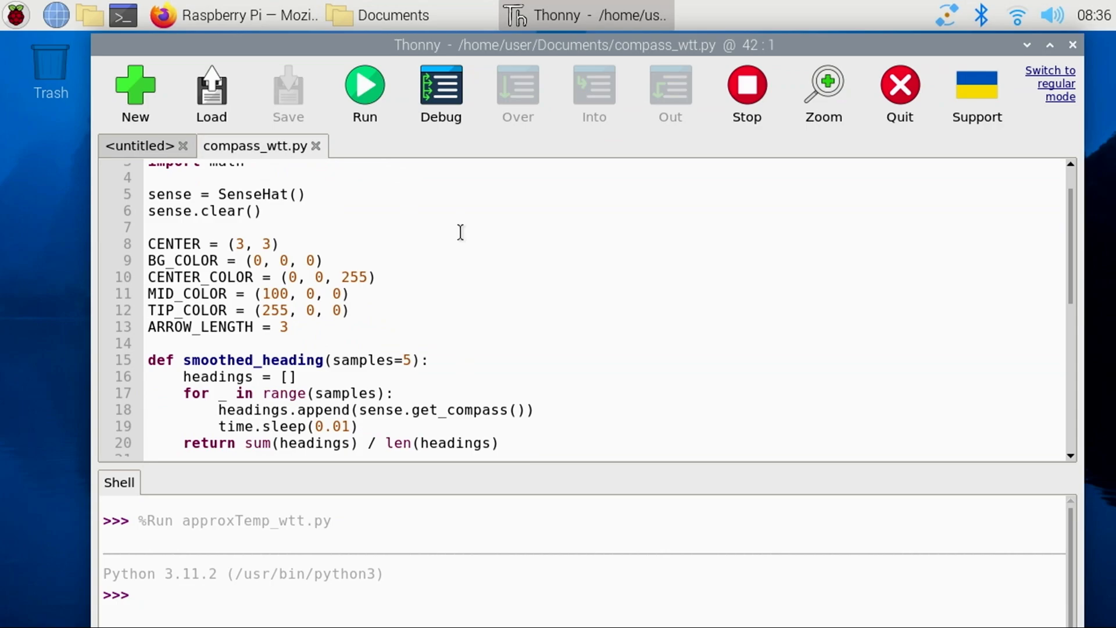
{"action": "scroll", "scroll_direction": "down", "scroll_amount": 3}
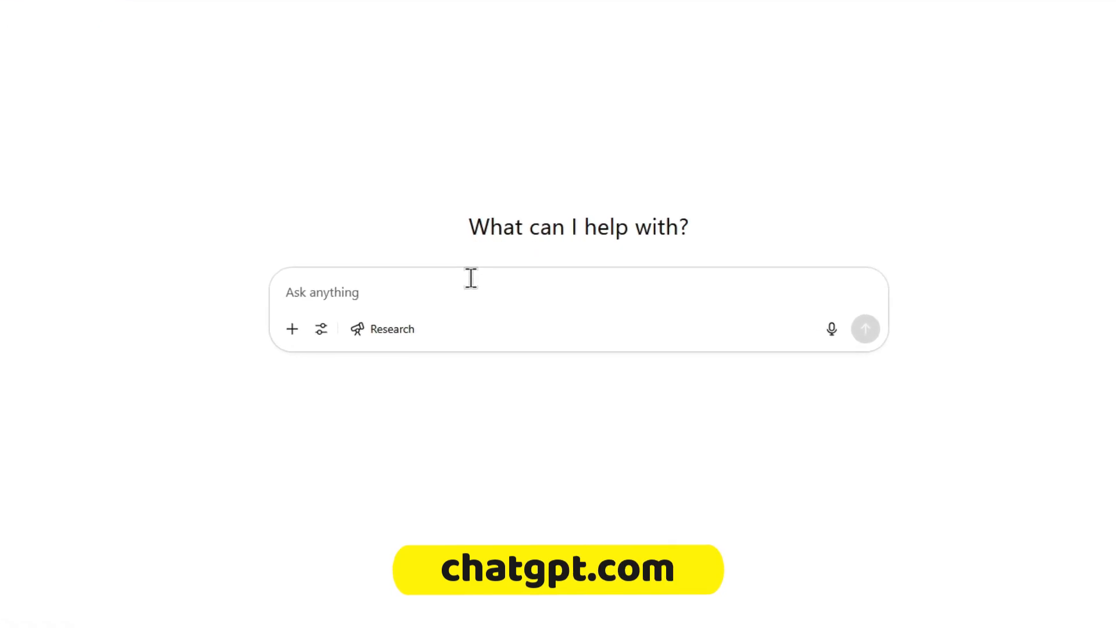
- Ask ChatGPT to 'create a python program to write a message on the lcd matrix of the sense hat for the pi 5.'
{"action": "type", "text": "create a python program to write a message on the lcd matrix of the sense hat for the"}
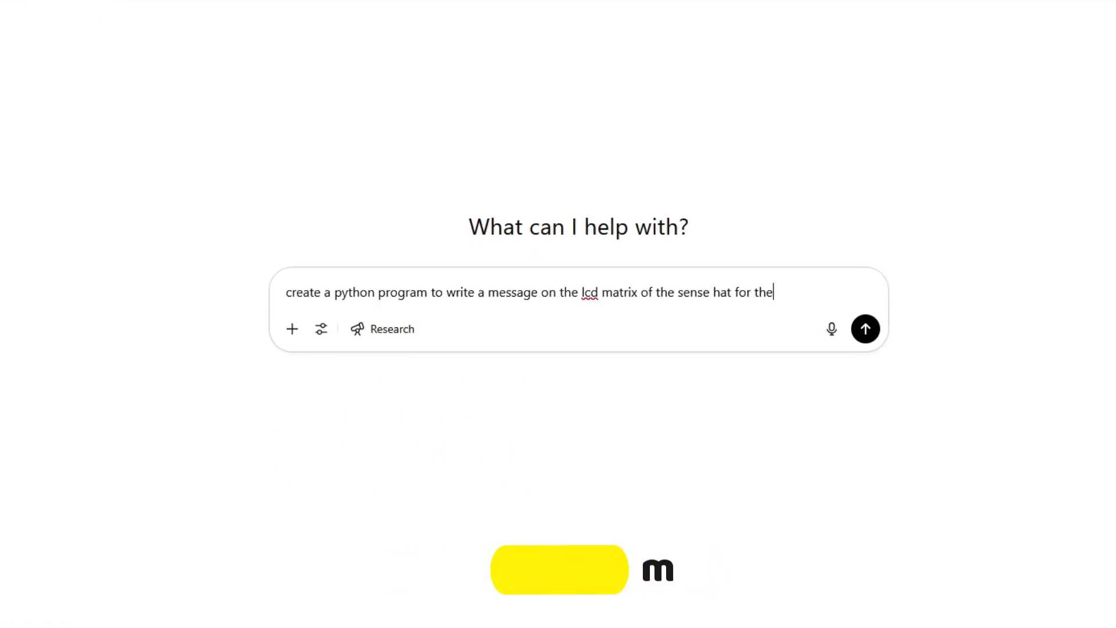
{"action": "type", "text": "pi 5."}
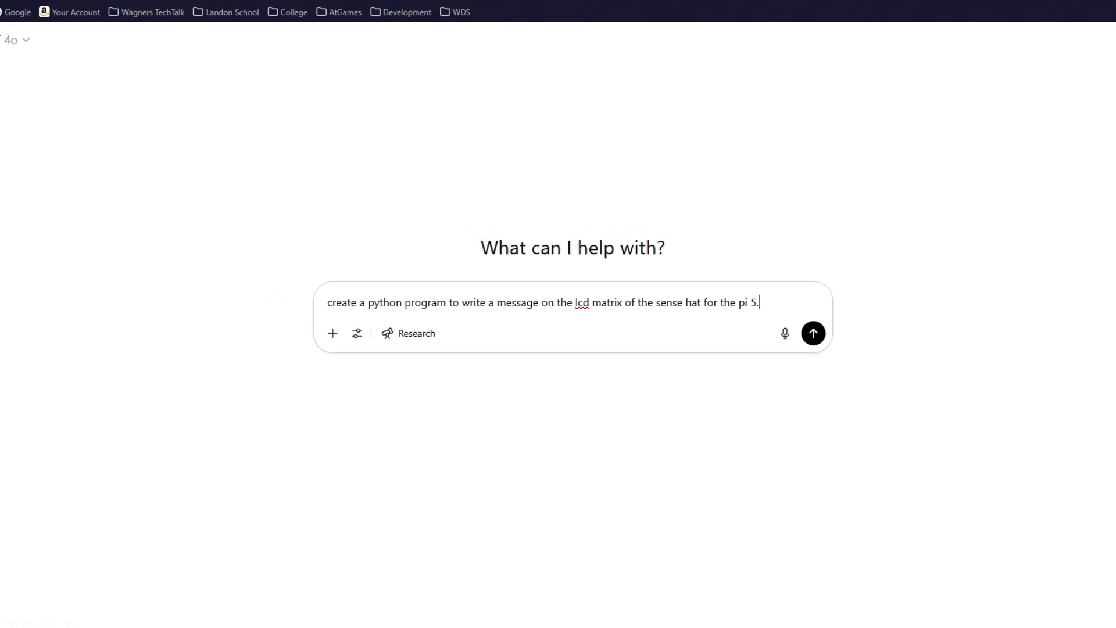
{"action": "left_click", "coordinate": [813, 333]}
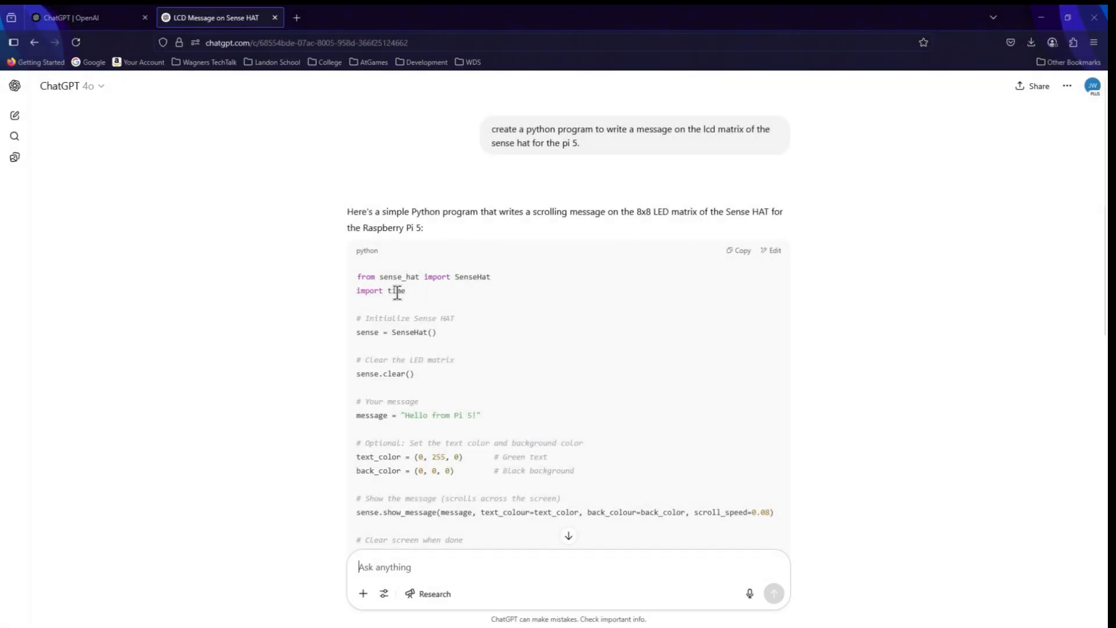
{"action": "scroll", "scroll_direction": "down", "scroll_amount": 3}
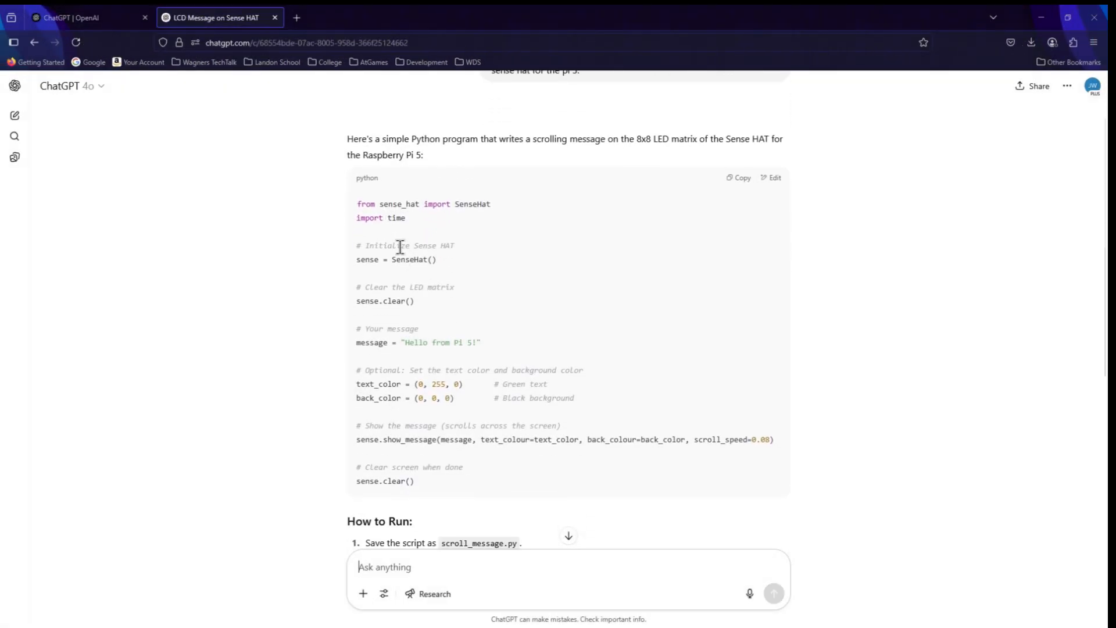
{"action": "mouse_move", "coordinate": [432, 312]}
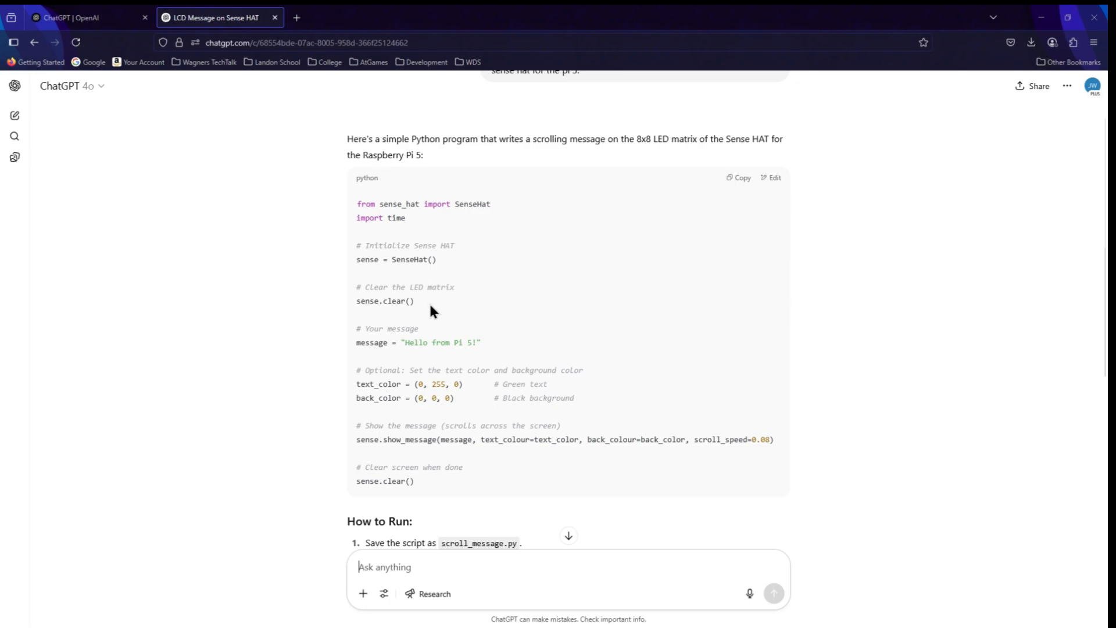
{"action": "mouse_move", "coordinate": [414, 362]}
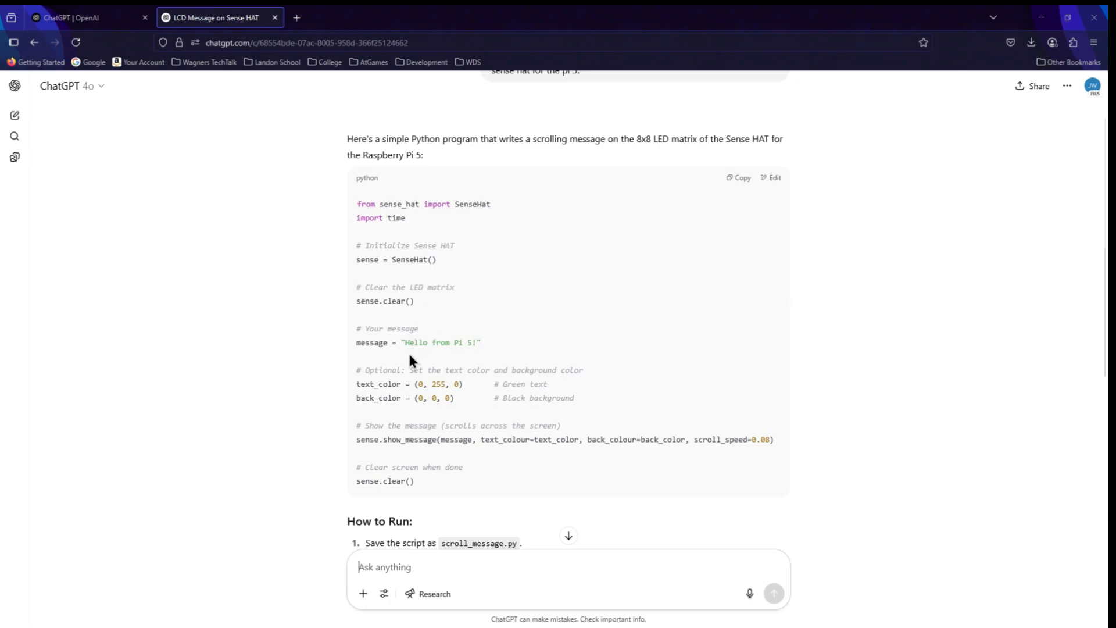
{"action": "mouse_move", "coordinate": [537, 346]}
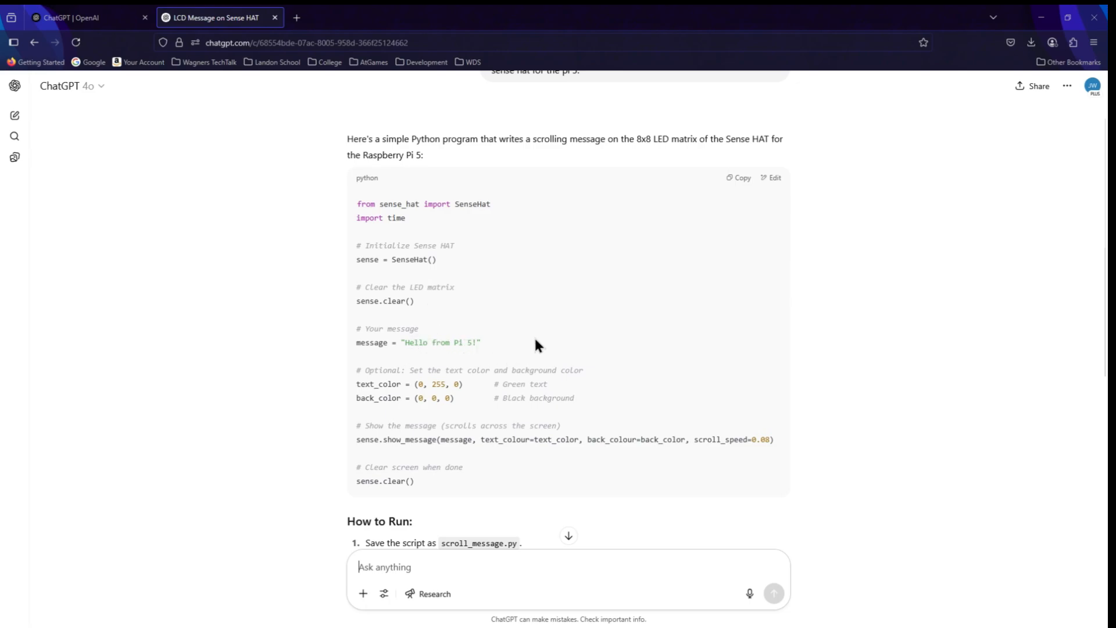
{"action": "mouse_move", "coordinate": [466, 394]}
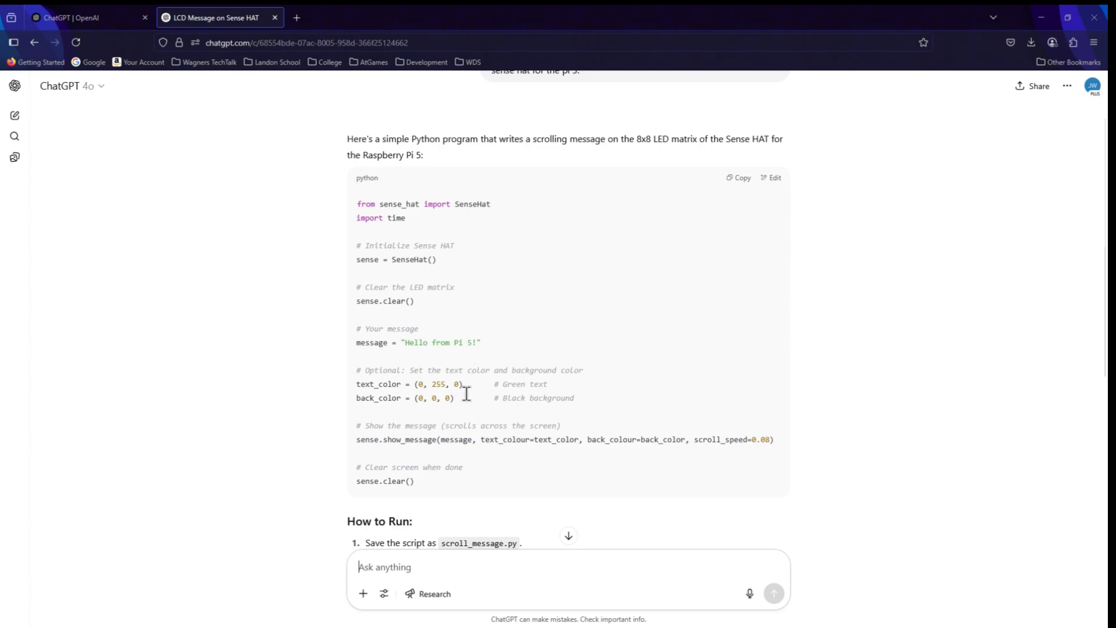
{"action": "scroll", "scroll_direction": "down", "scroll_amount": 3}
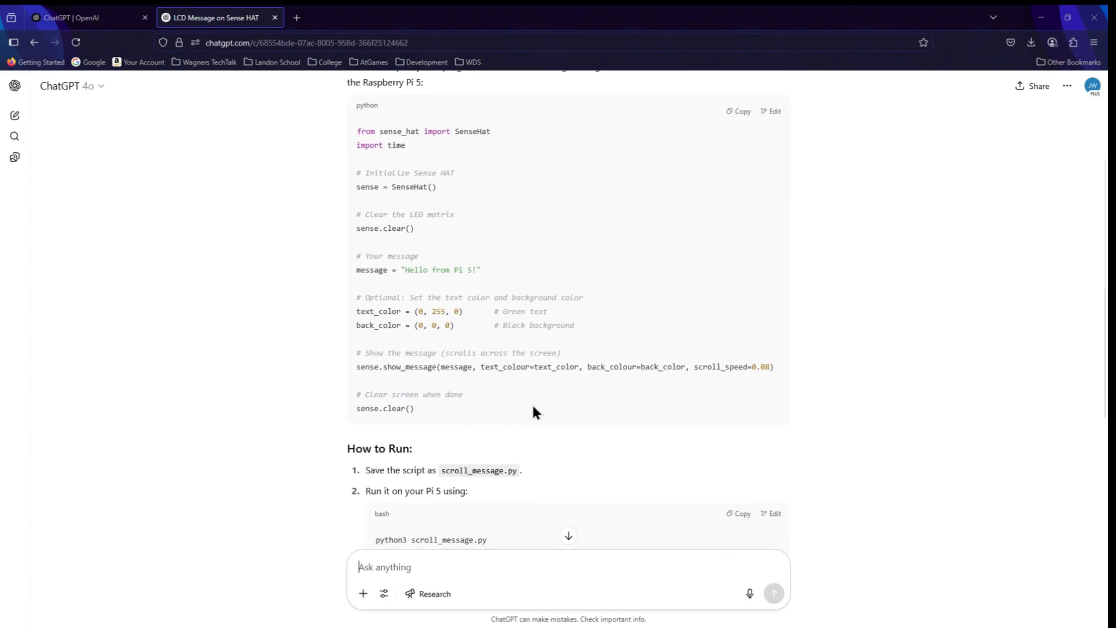
{"action": "mouse_move", "coordinate": [579, 385]}
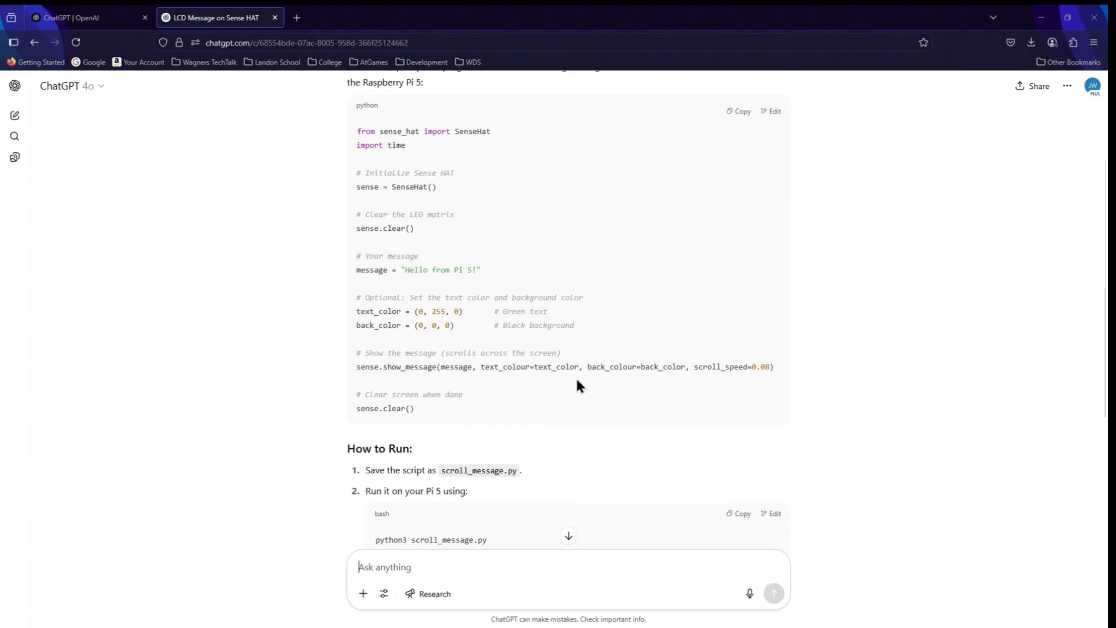
{"action": "scroll", "scroll_direction": "down", "scroll_amount": 3}
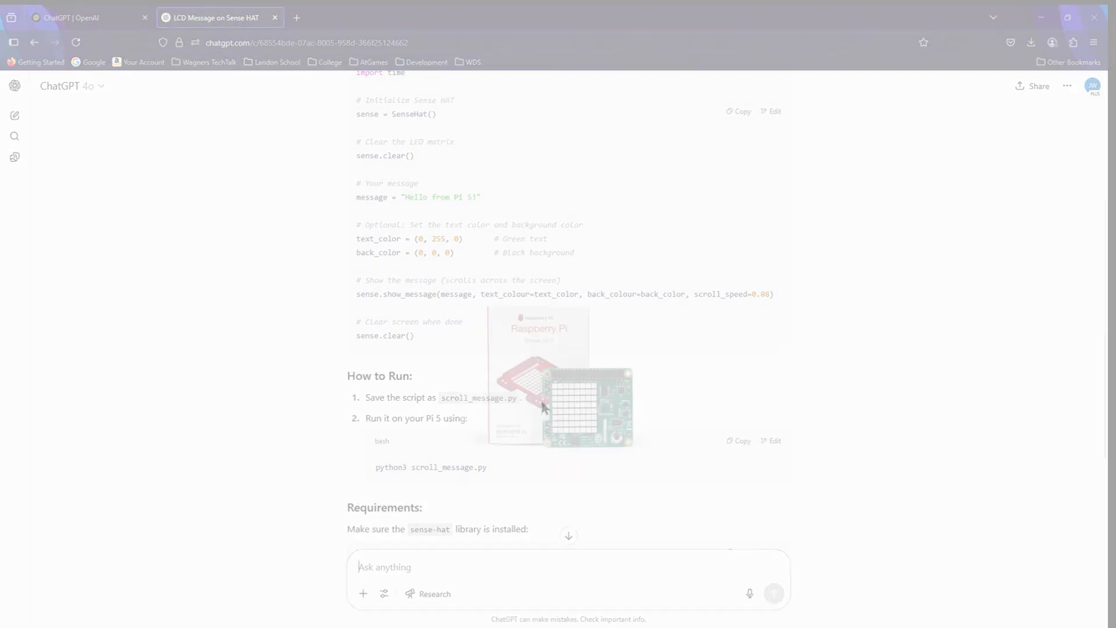